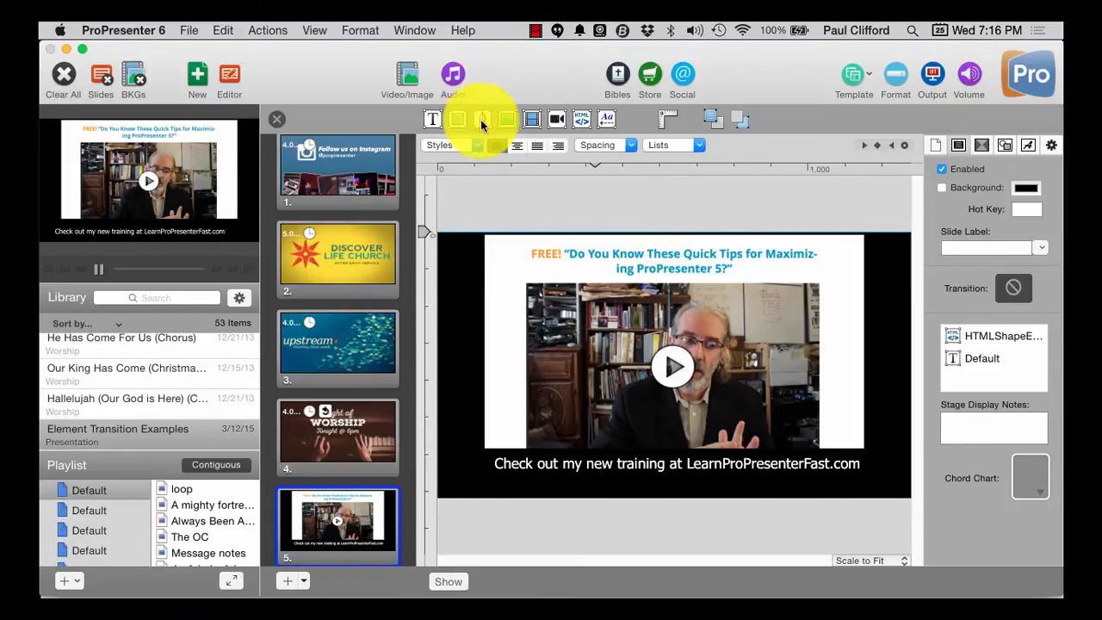
mouse_move(482, 119)
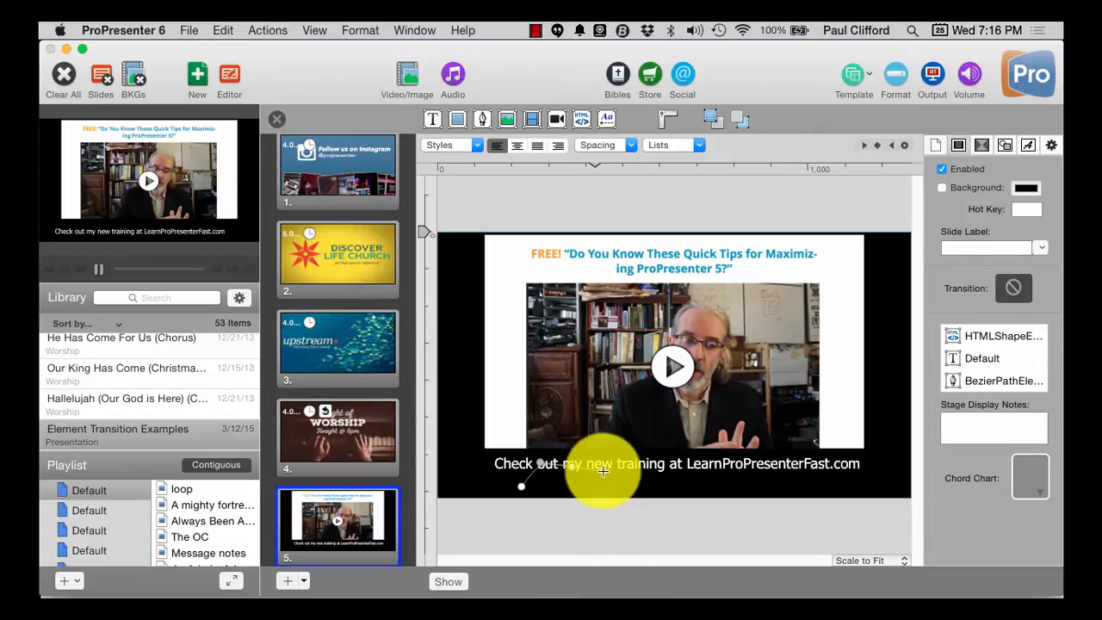
mouse_move(606, 492)
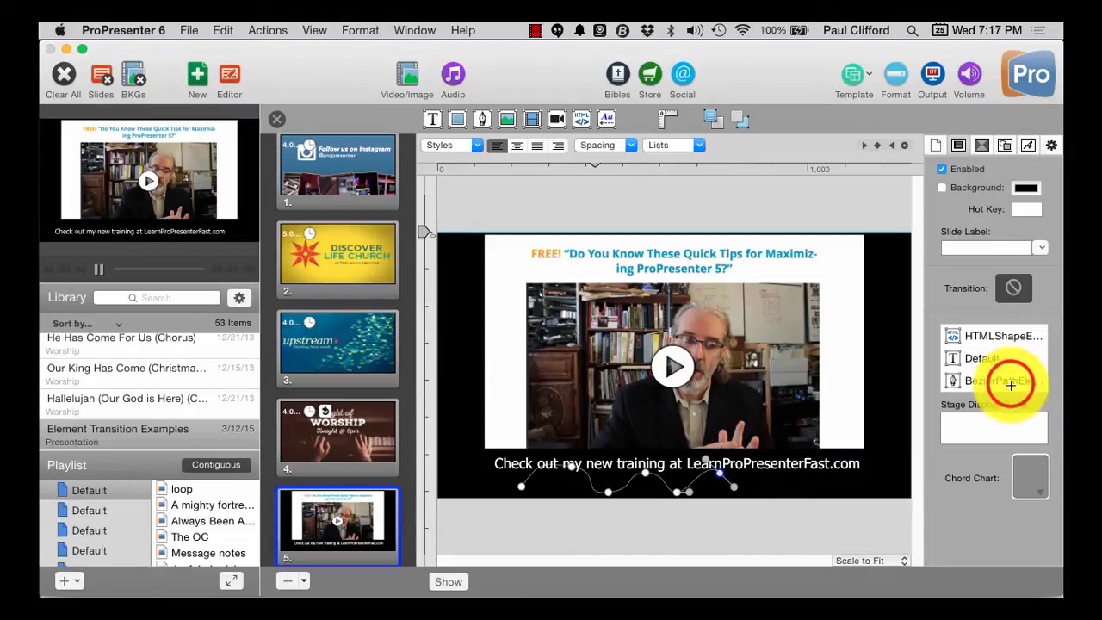
- Select the BezierPathElement and show its Shape properties with Line Color enabled
left_click(995, 381)
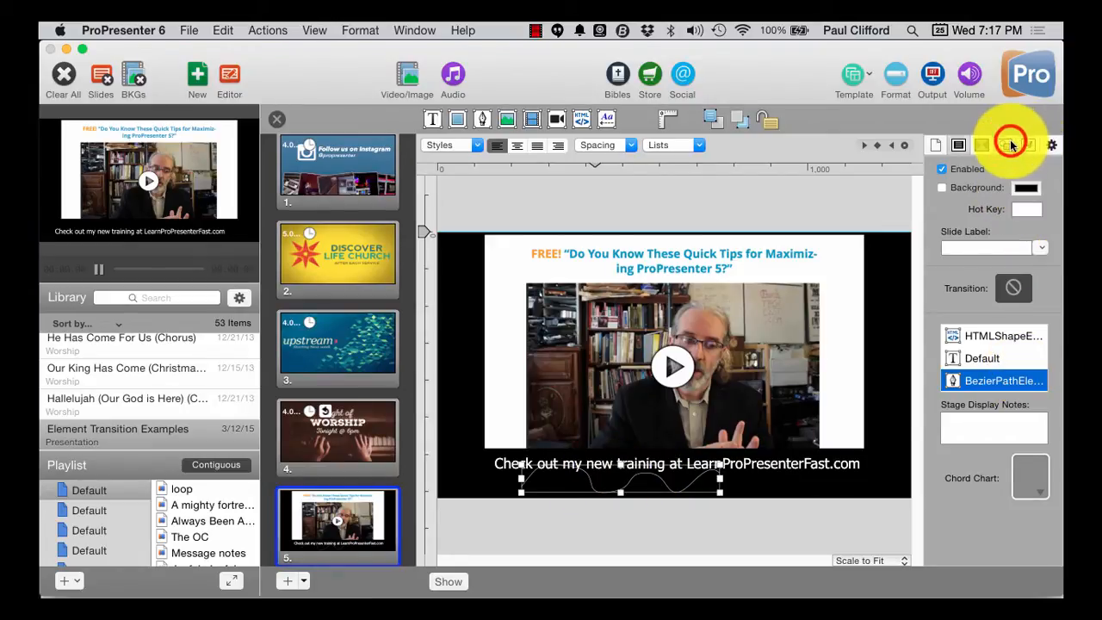
left_click(1009, 145)
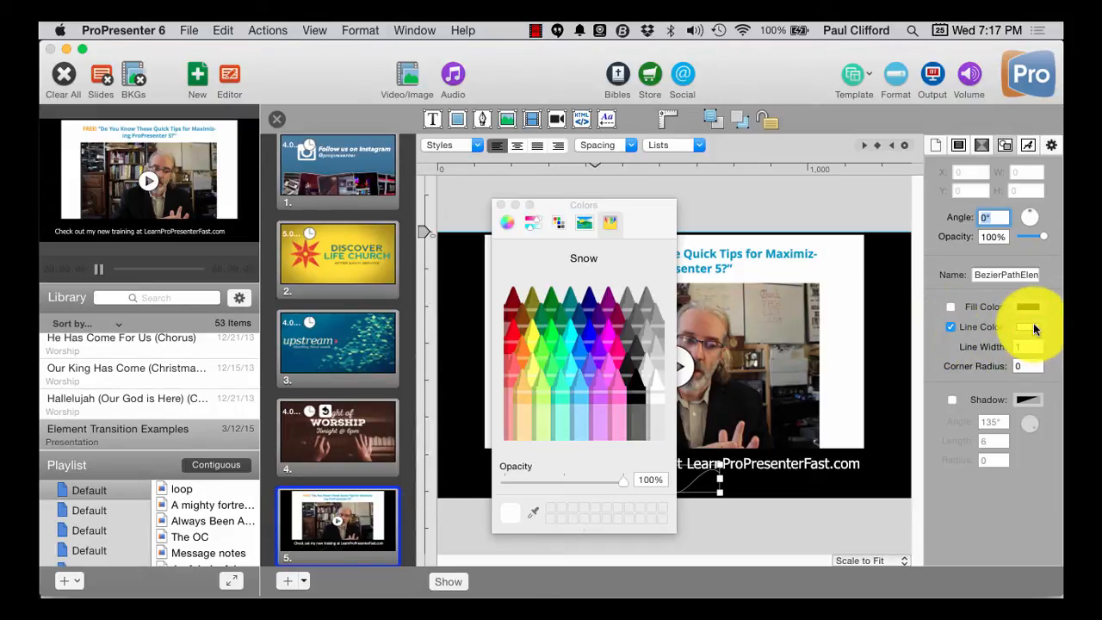
- Colour the path's line green and set its Line Width to 25
left_click(560, 347)
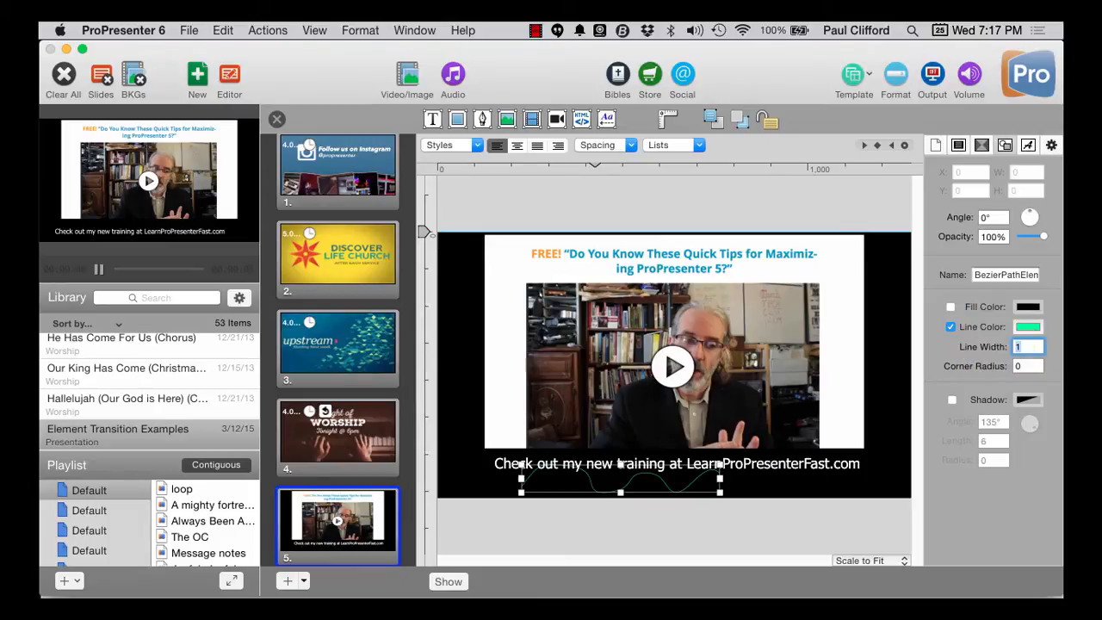
type("25")
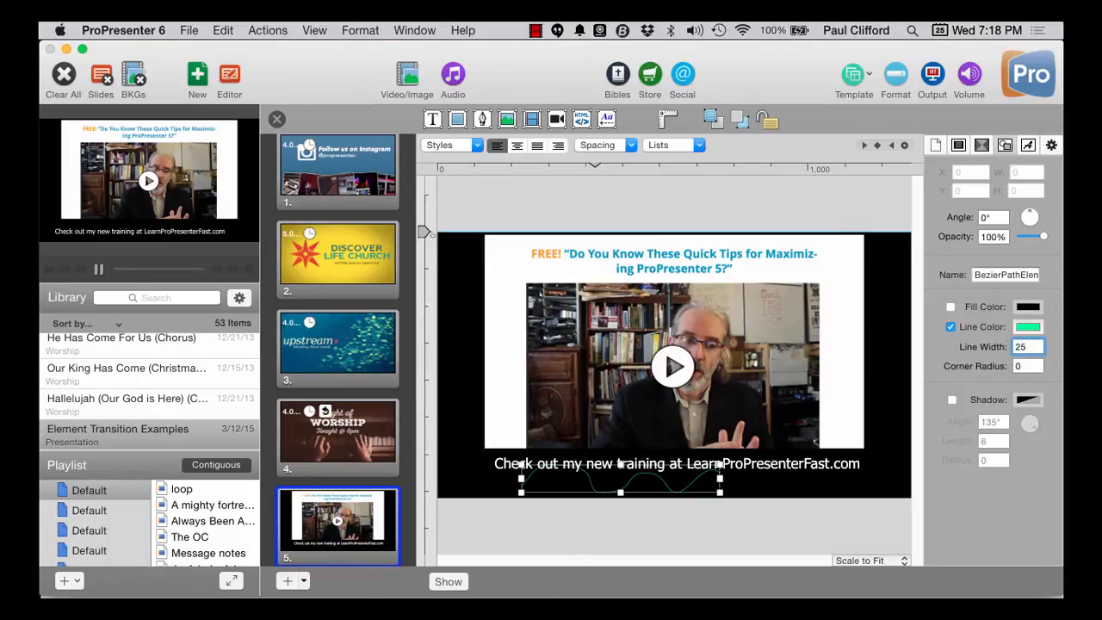
left_click(820, 381)
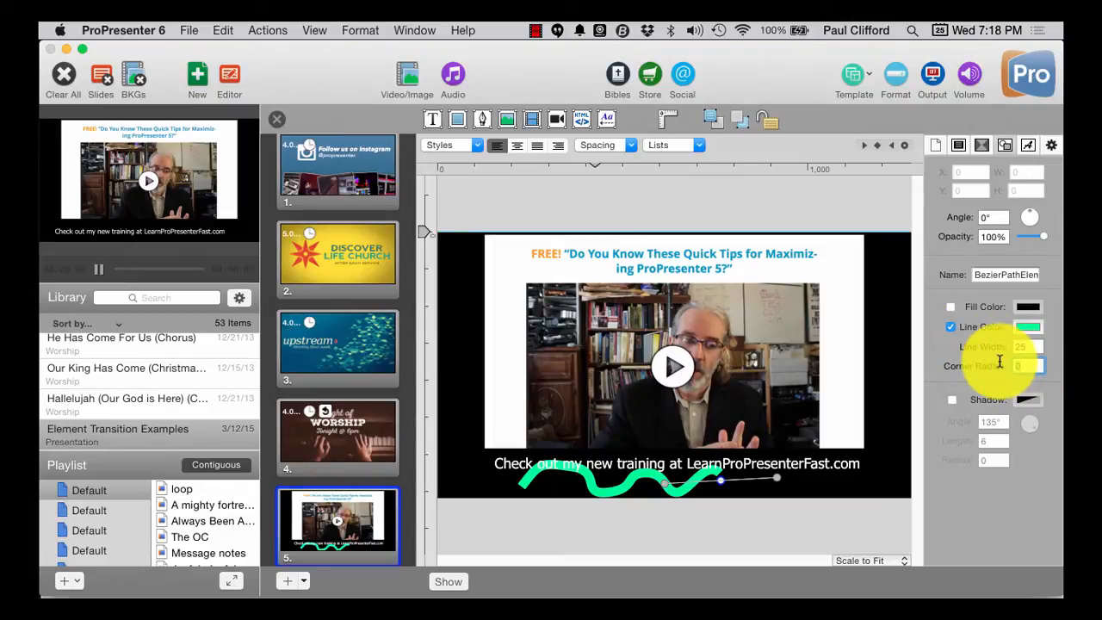
- Set the path's Corner Radius to 35
type("35")
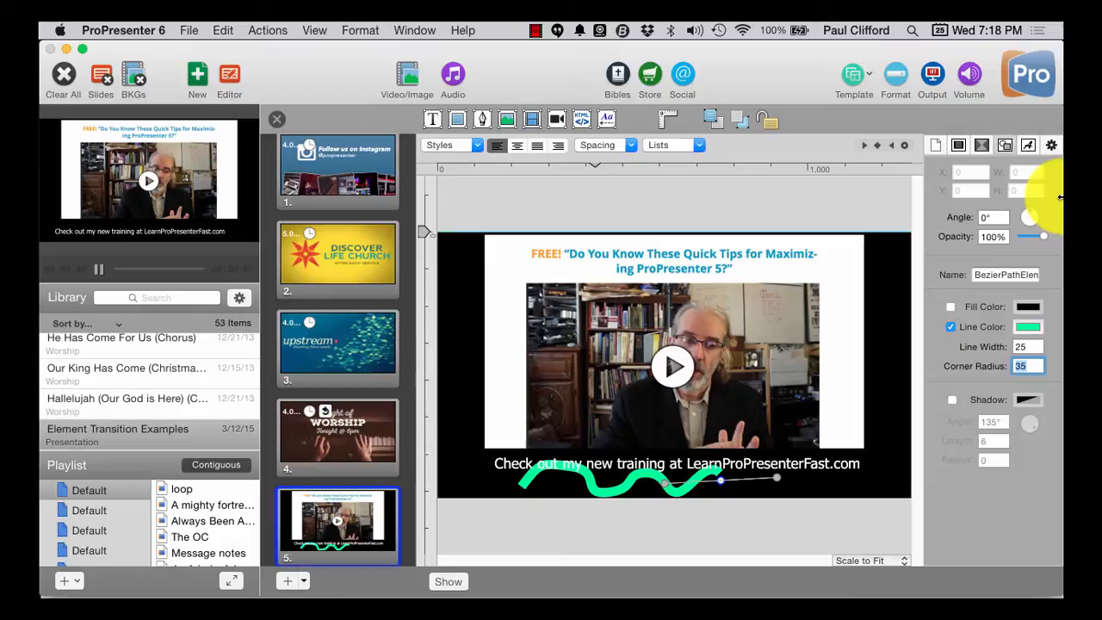
left_click(1006, 274)
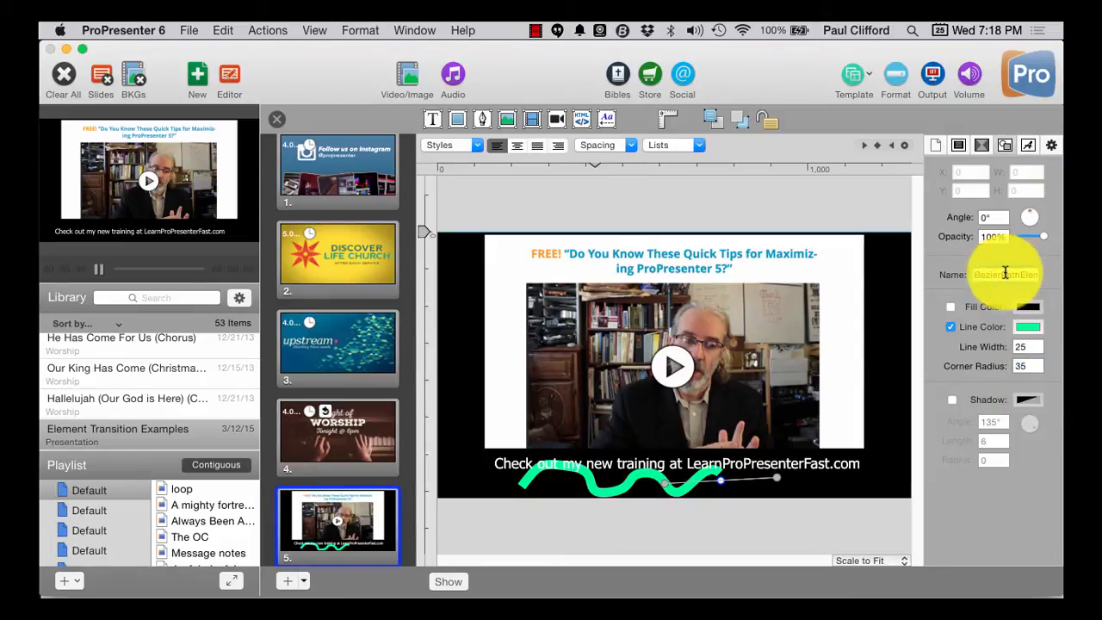